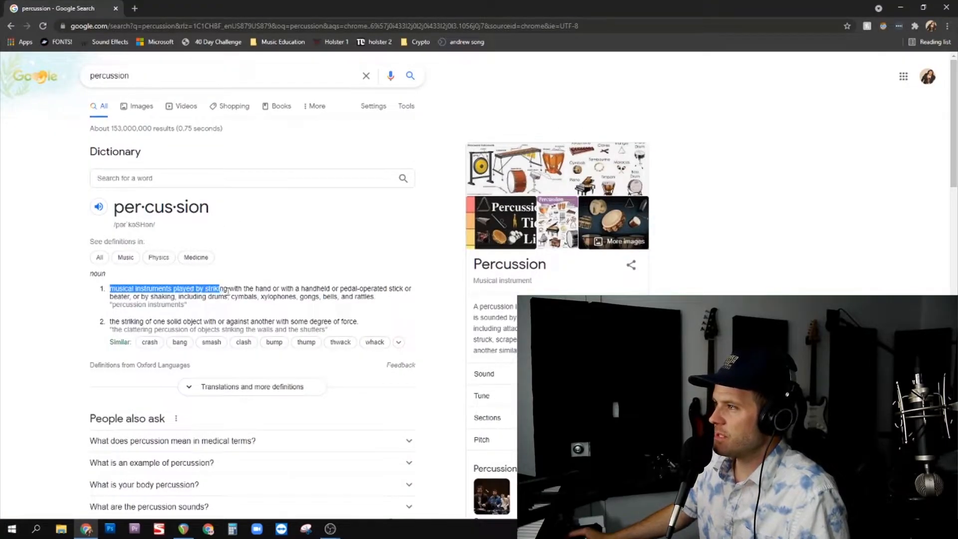
Highlight the first definition of percussion in the reference text
drag(219, 288, 259, 288)
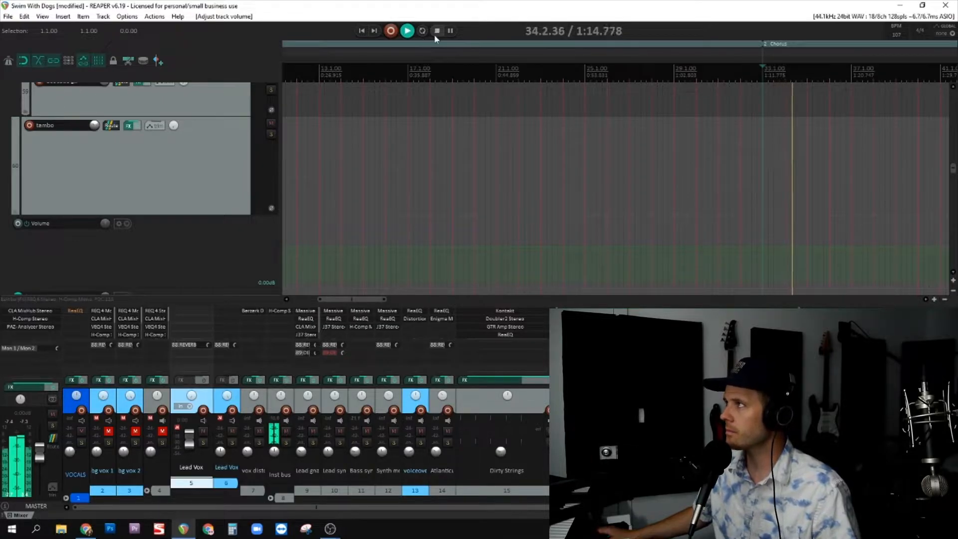
mouse_move(436, 31)
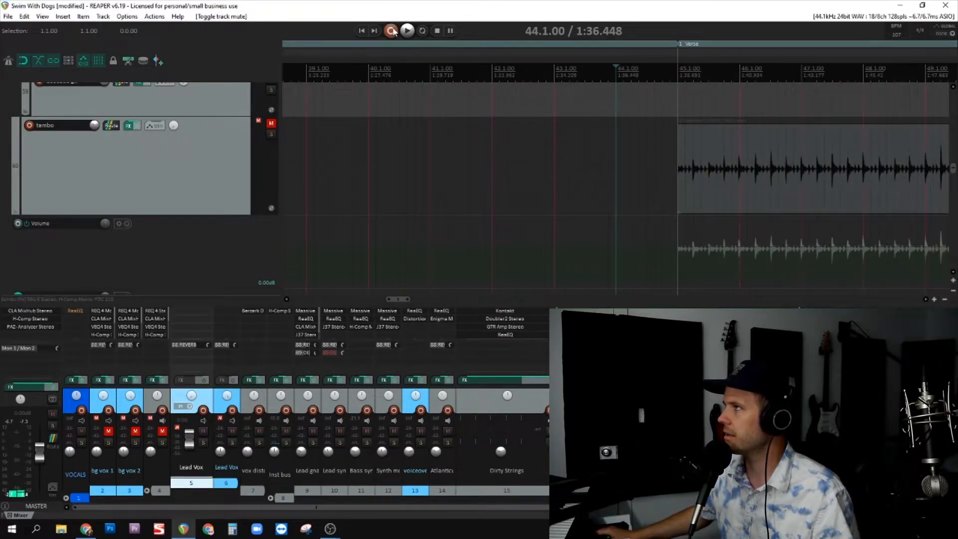
Play the verse and toggle the tambo track's mute to hear the groove without it
click(391, 31)
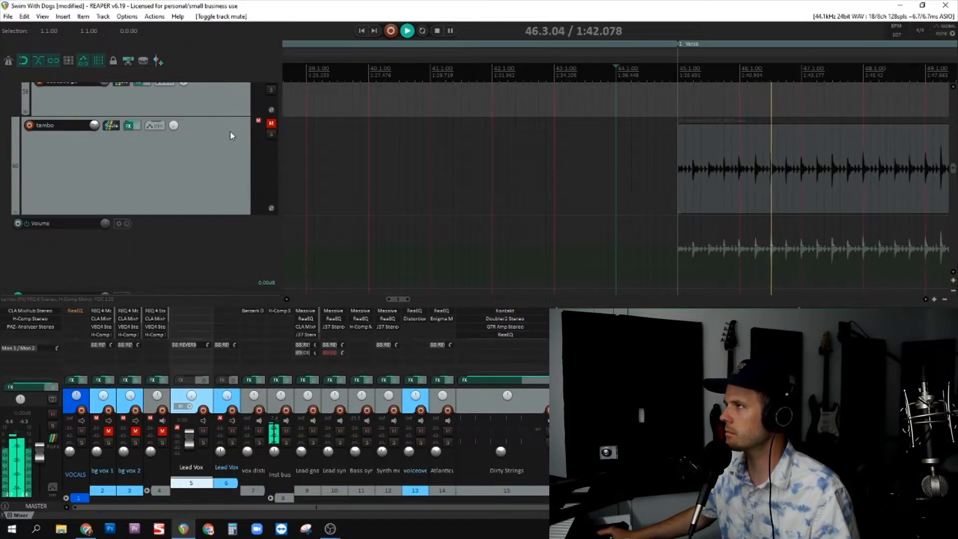
click(271, 123)
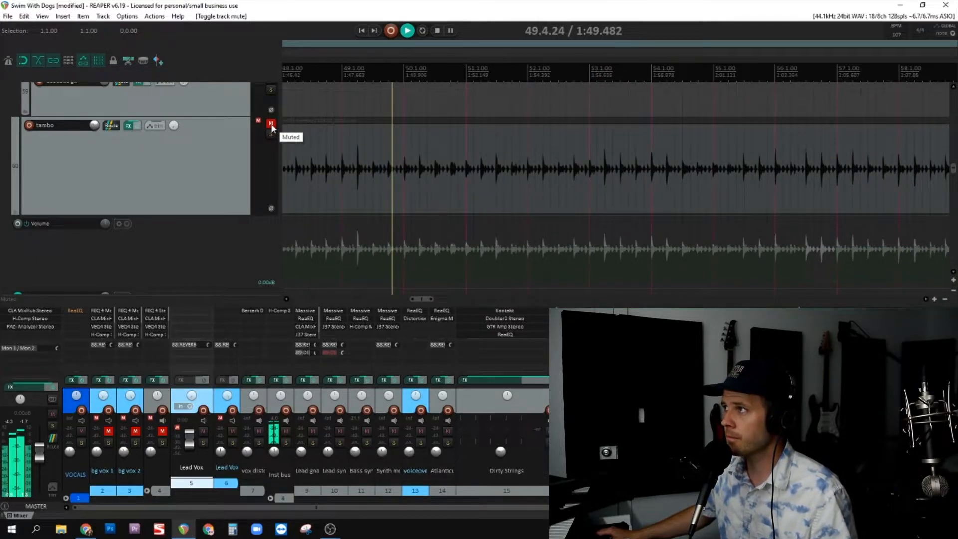
click(270, 125)
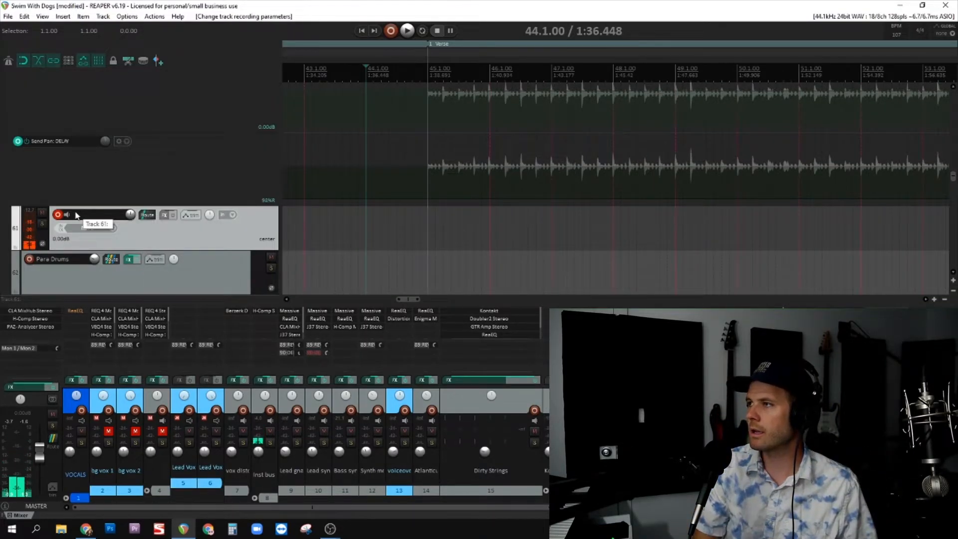
Record a shaker take onto armed track 61 from the verse start, then stop
click(390, 31)
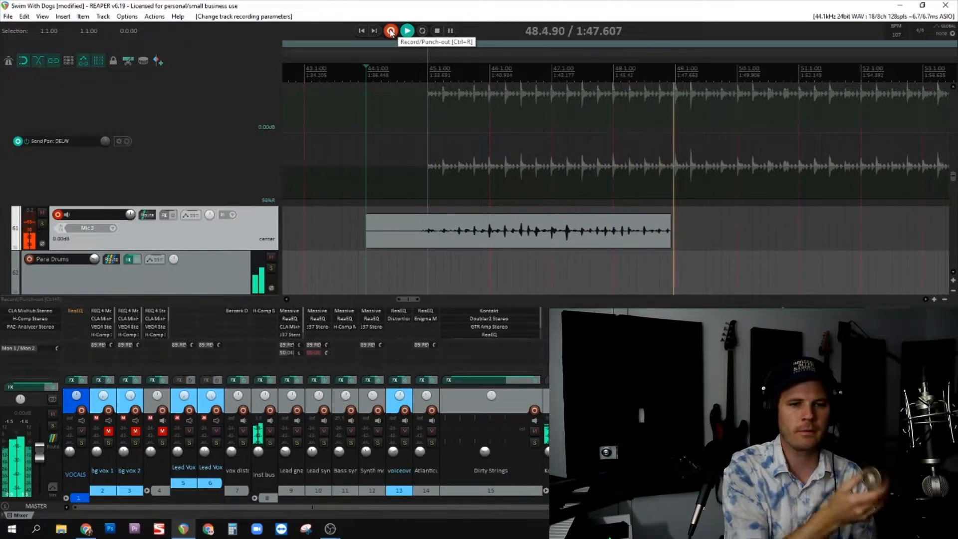
click(390, 31)
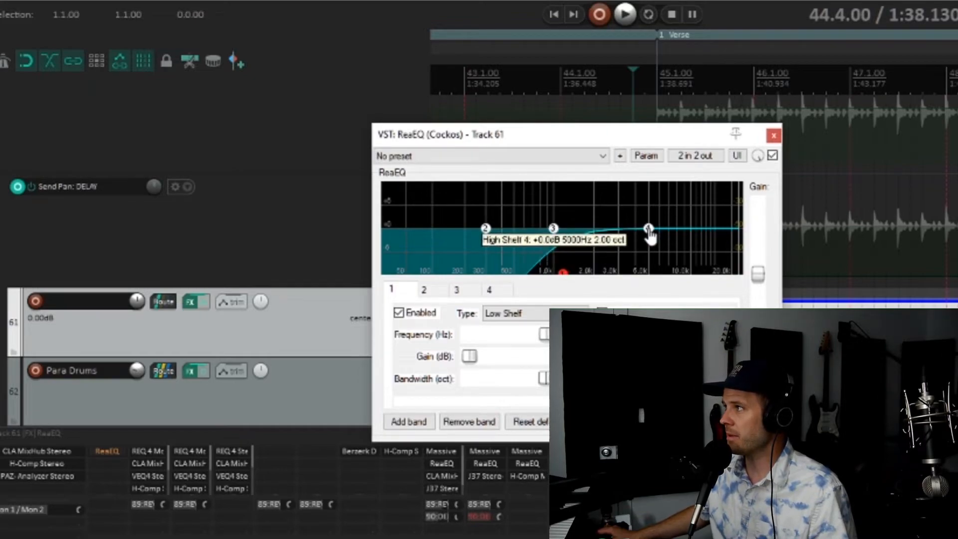
Shape ReaEQ with the high shelf cut near 12 kHz and the low shelf raised to ~837 Hz
drag(647, 230, 702, 271)
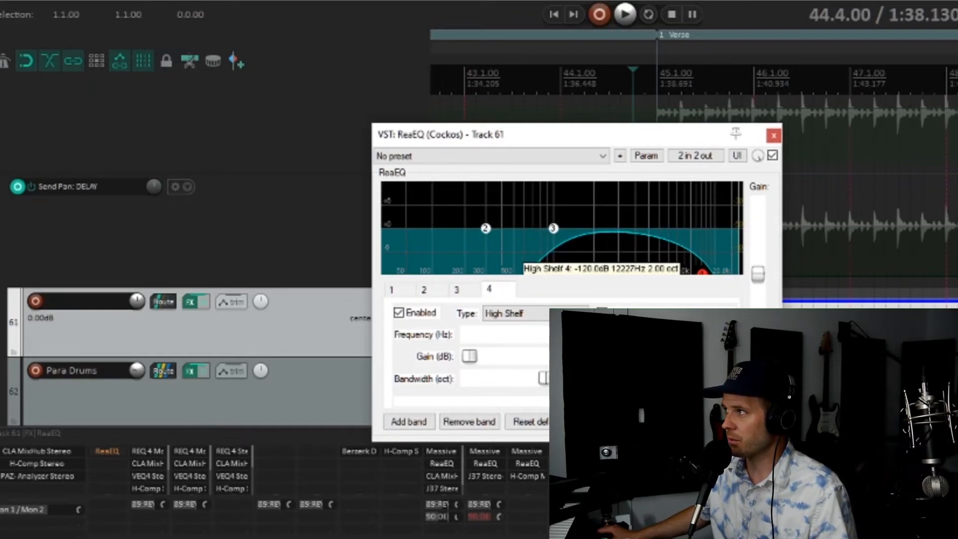
click(772, 134)
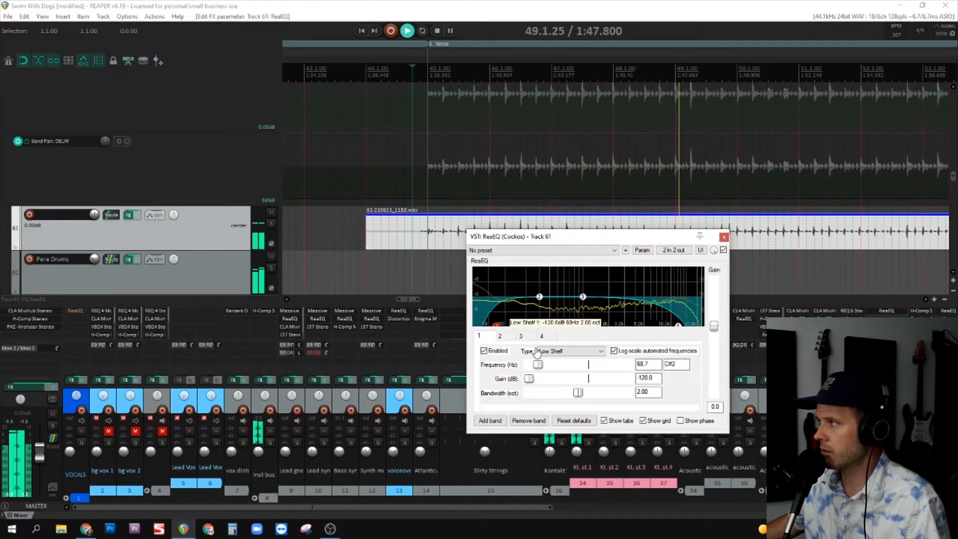
drag(538, 364, 573, 364)
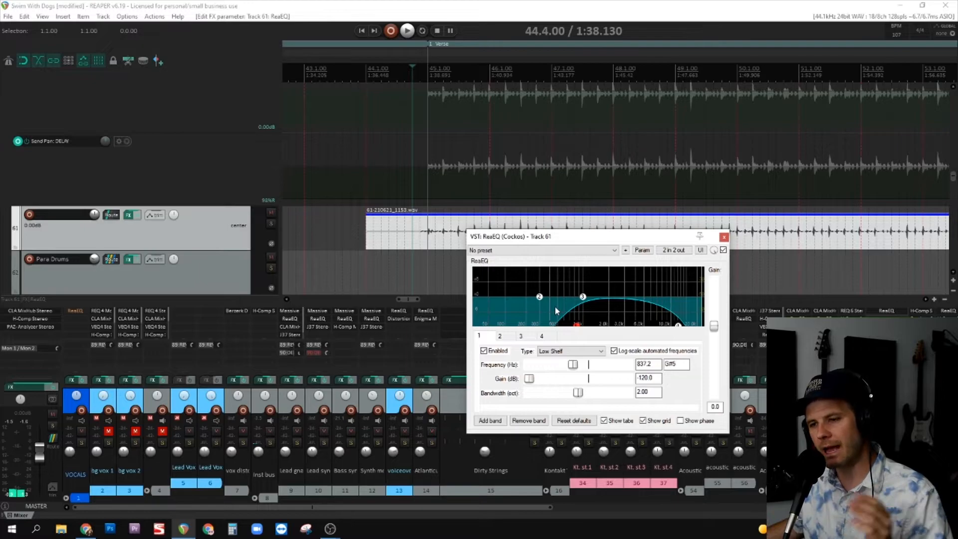
click(723, 237)
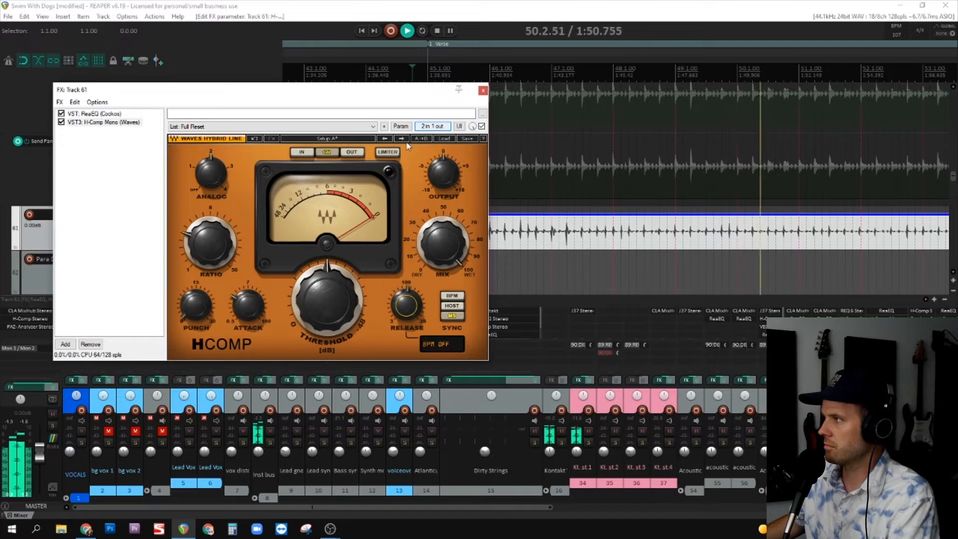
Insert Waves H-Comp Mono after ReaEQ in track 61's FX chain
click(482, 91)
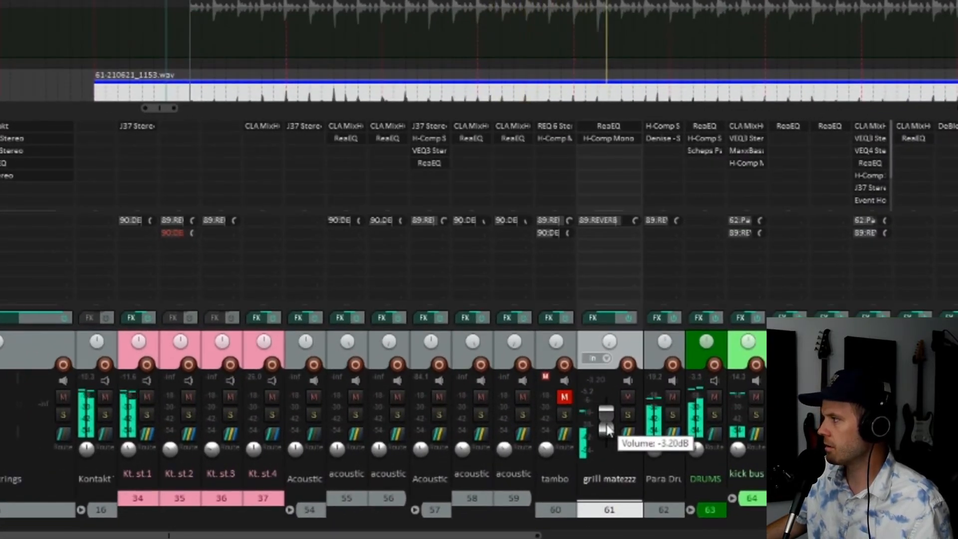
Ease the grill matezzz fader down to roughly -4 dB
drag(608, 415, 607, 425)
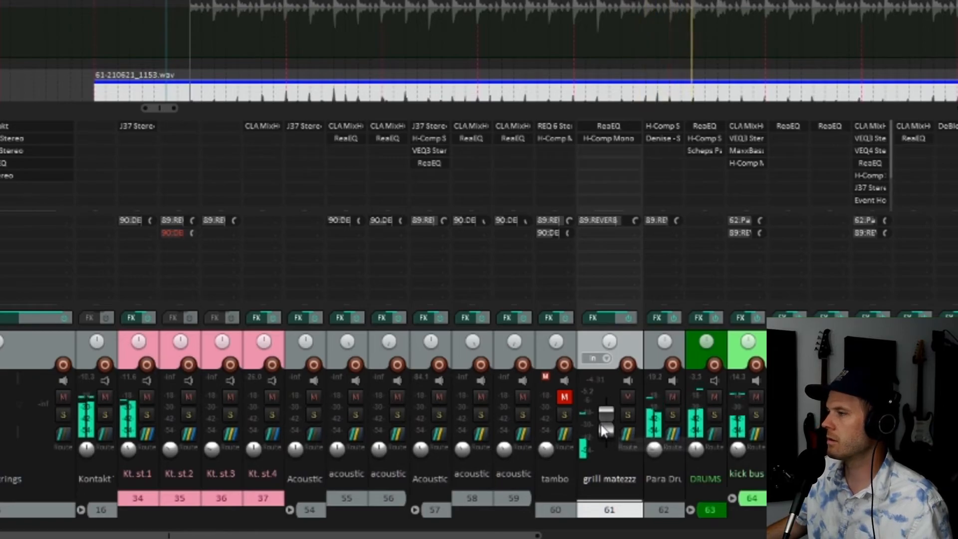